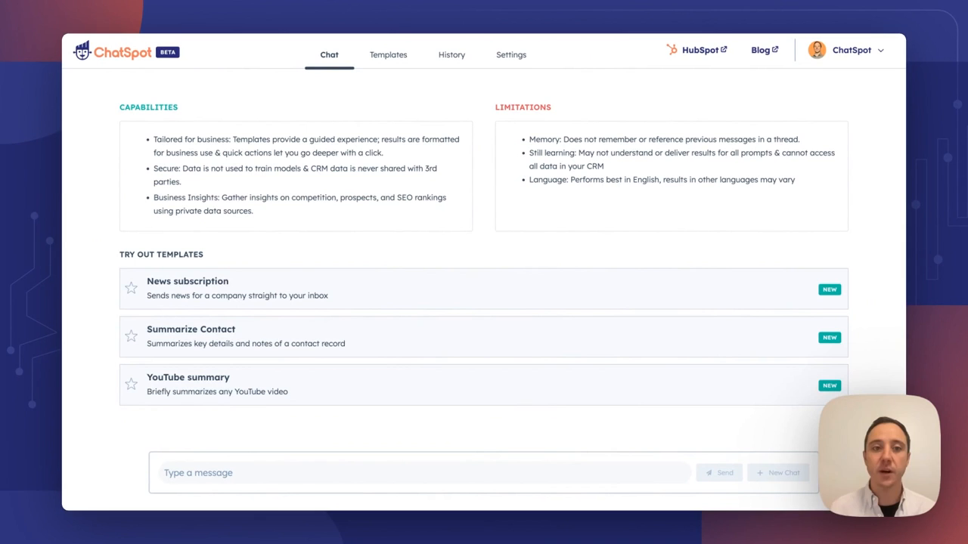
Switch to the Templates view listing the Featured prompt templates.
scroll("down", 3)
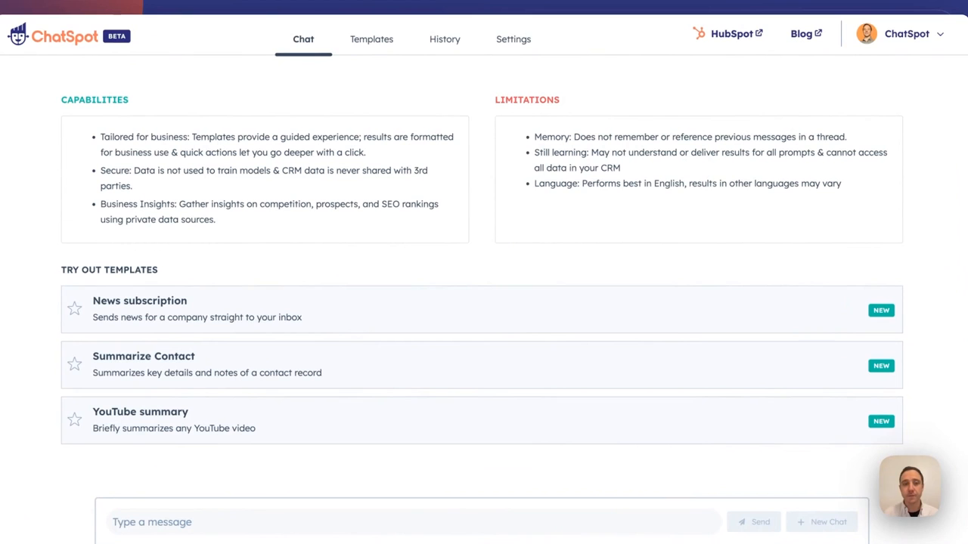
left_click(372, 39)
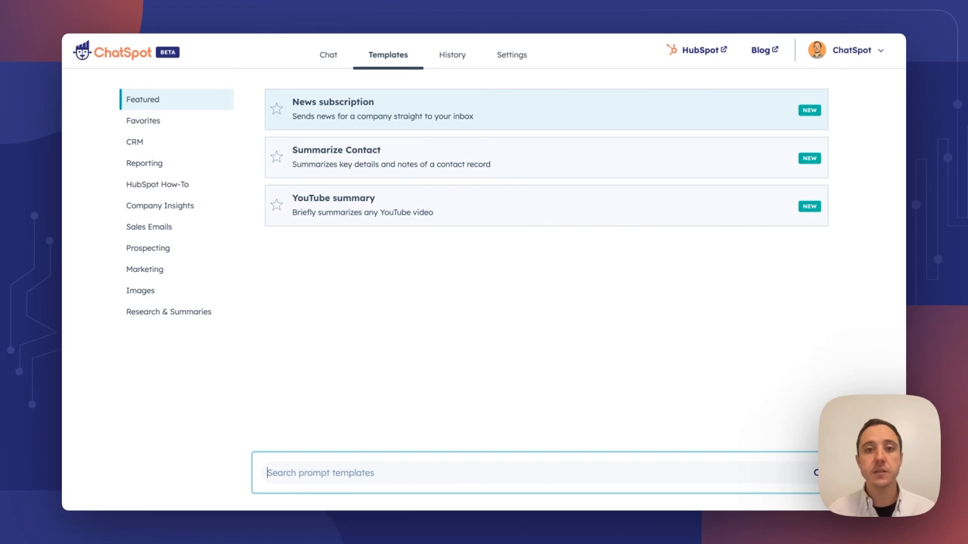
Return to the Chat view with its Try Out Templates suggestions.
left_click(328, 54)
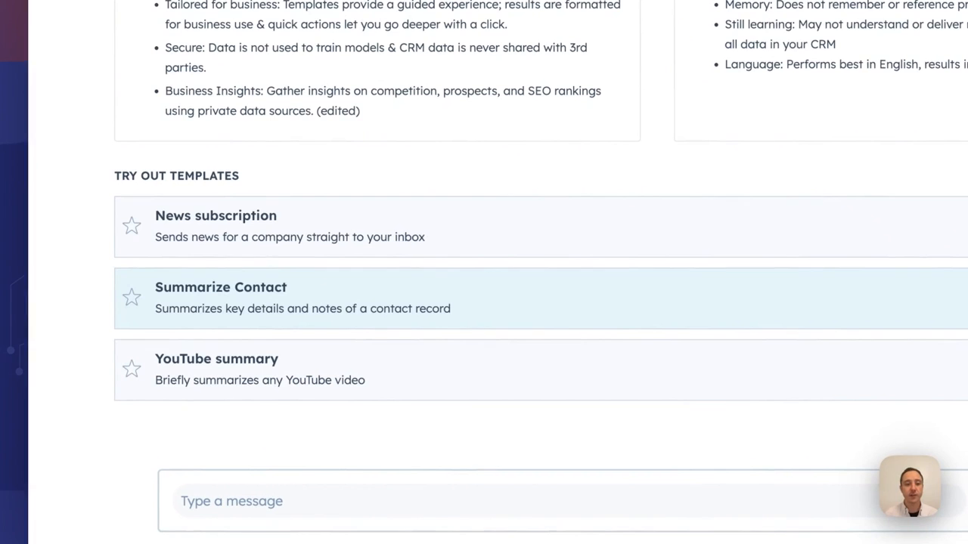
left_click(221, 296)
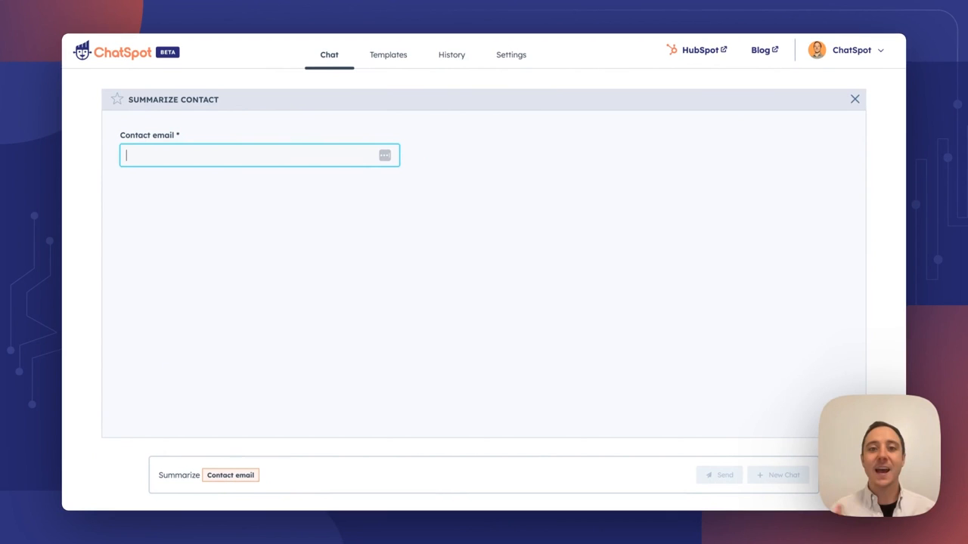
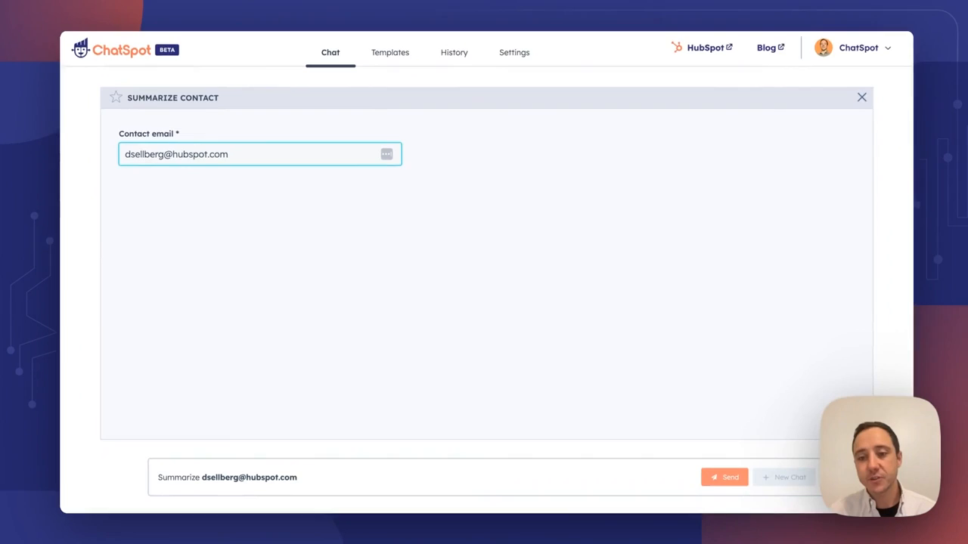
left_click(723, 478)
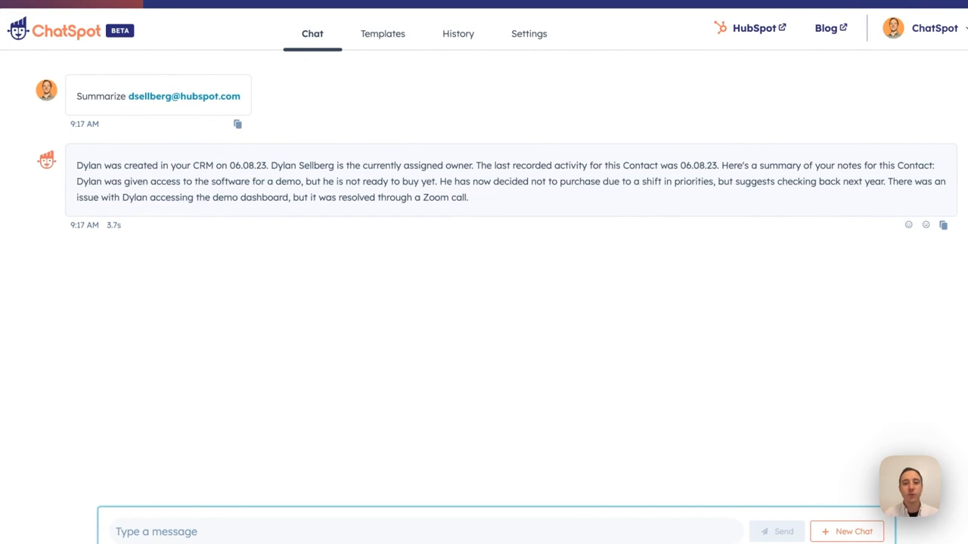
Bring up the ACME Laboratories company record in HubSpot with its Notes activity listed.
left_click_drag(75, 182, 435, 181)
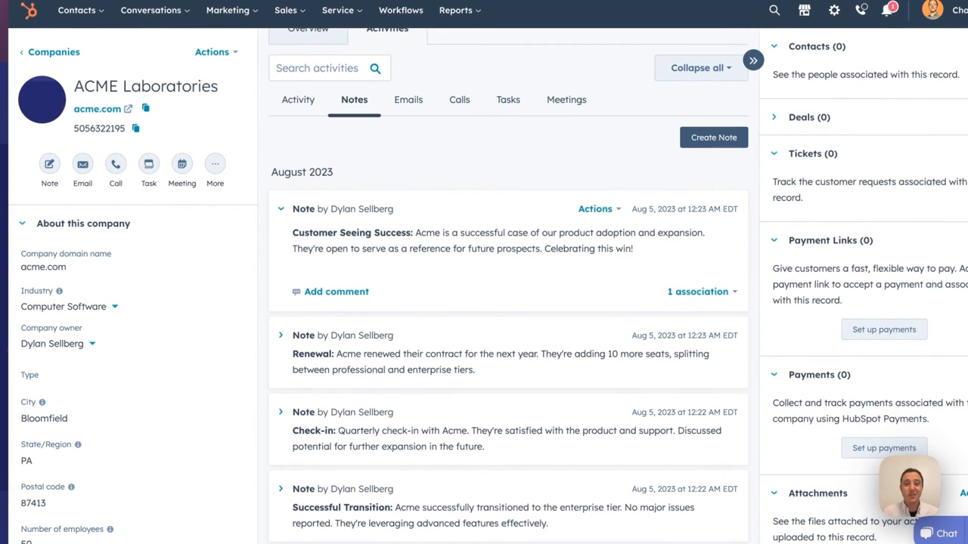
Review the company notes and return to ChatSpot's suggested templates.
scroll("down", 3)
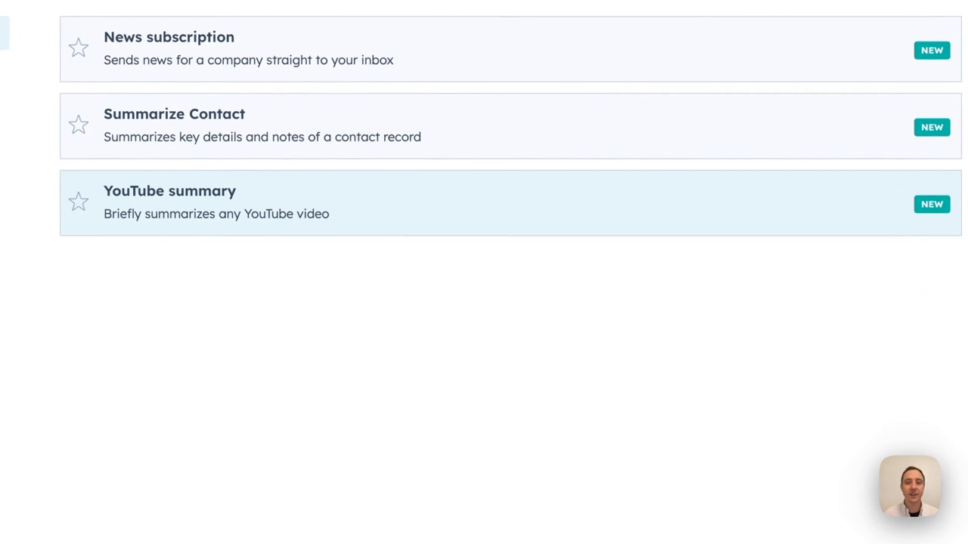
Request summaries of acme.com, a superconductivity video and a ChatSpot update video.
left_click(169, 203)
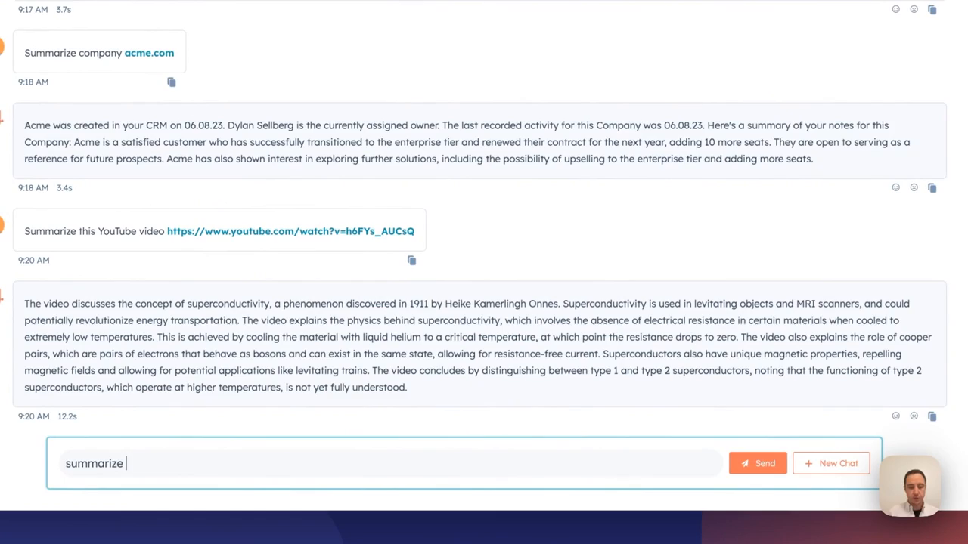
left_click(758, 463)
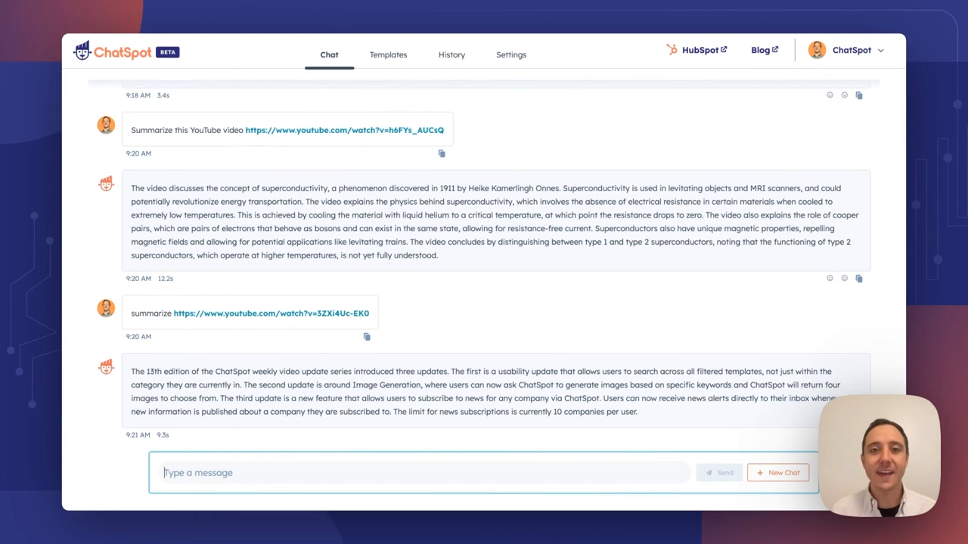
Run Podcast Stats for 'My First Million', then return to the Templates library.
left_click(387, 55)
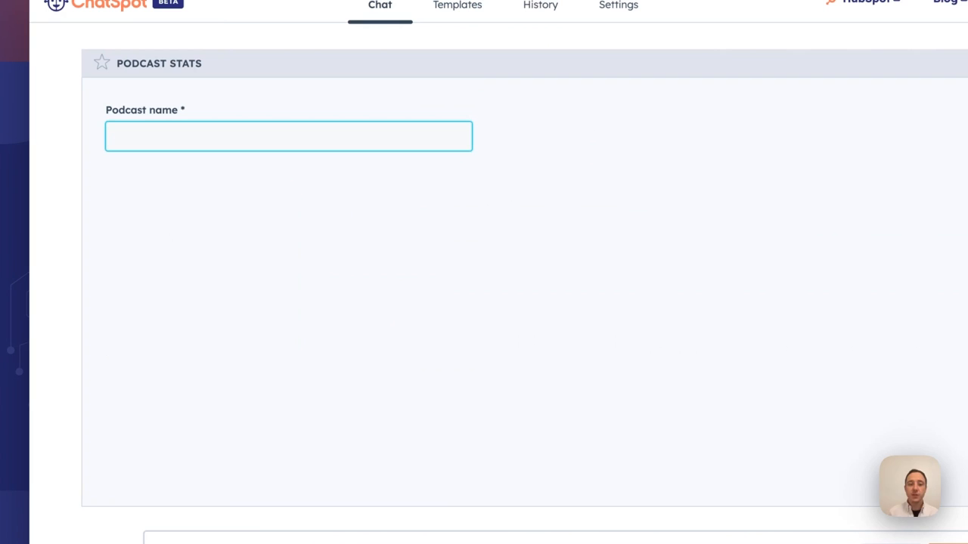
type("My First M")
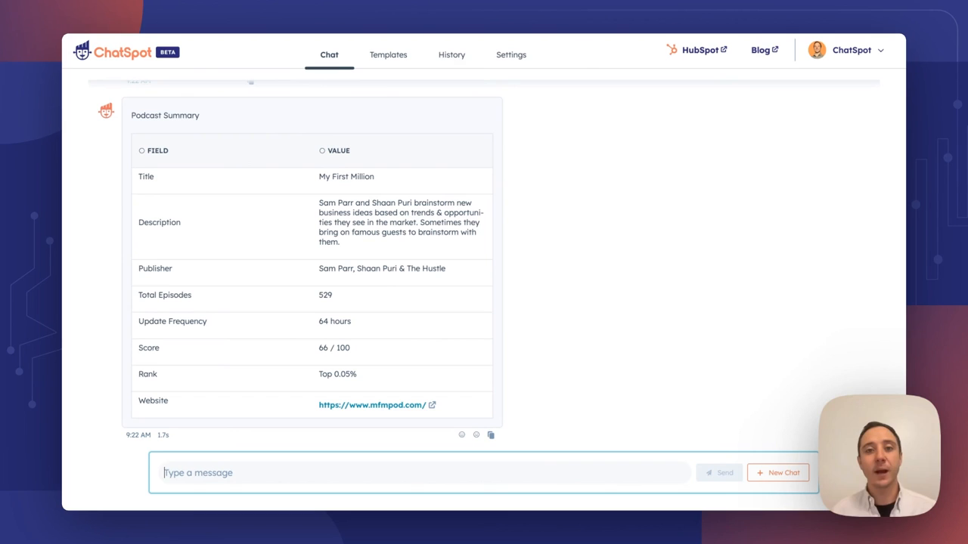
left_click(387, 54)
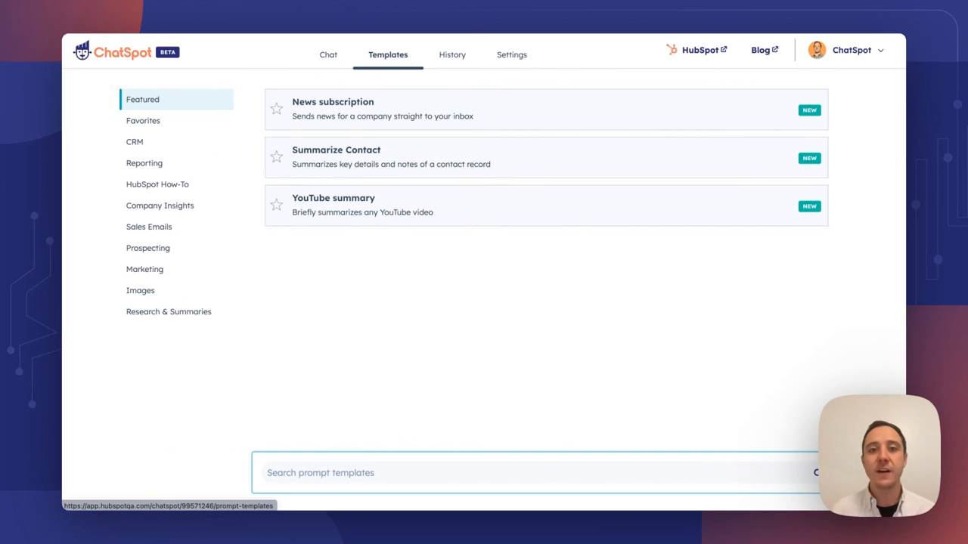